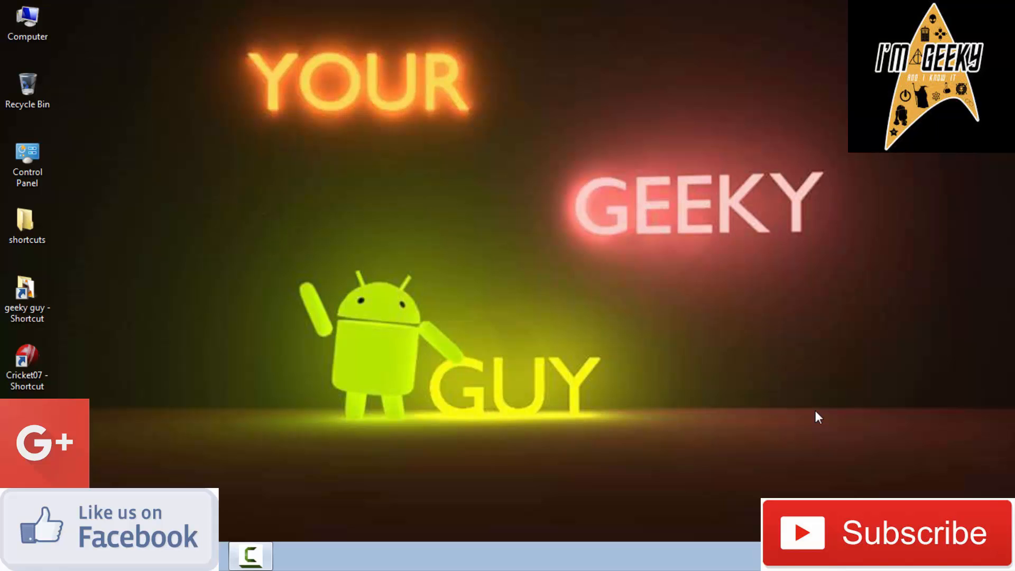
- Launch Firefox and load 192.168.1.1 to reach the router's Authentication Required prompt
left_click(249, 555)
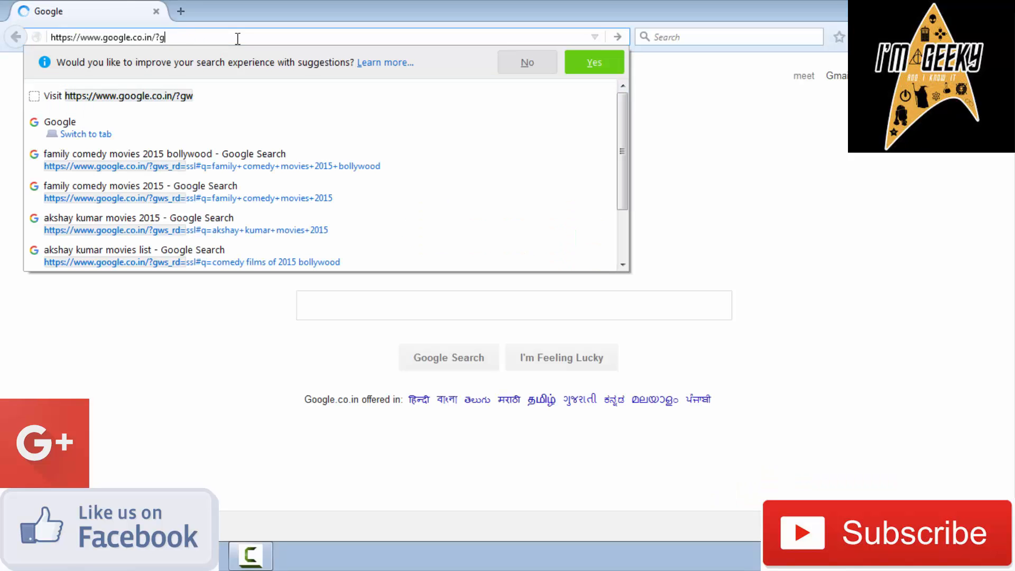
type("192.168.")
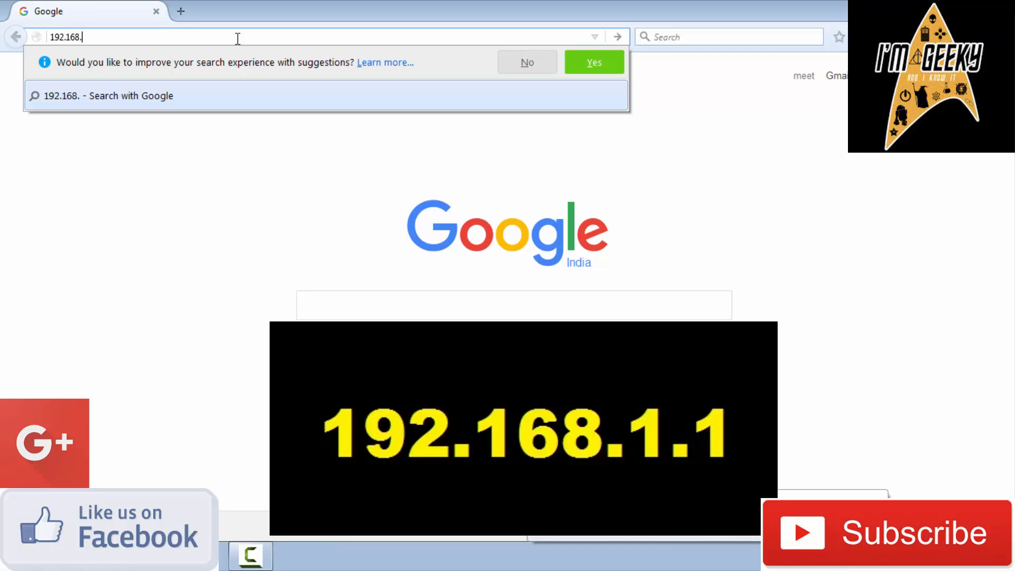
key("Return")
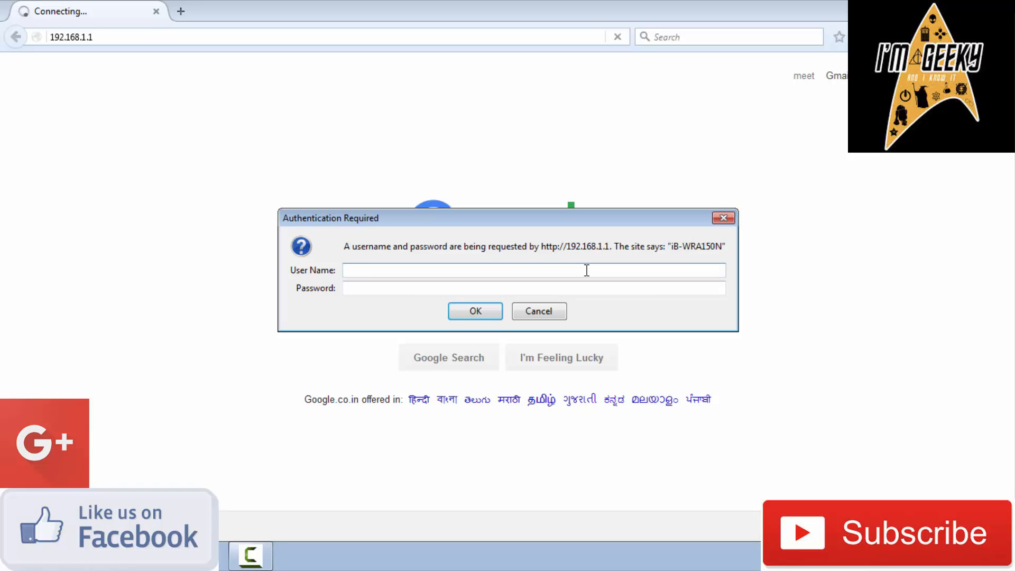
- Log in as user admin with the password so the router status page loads
type("admin")
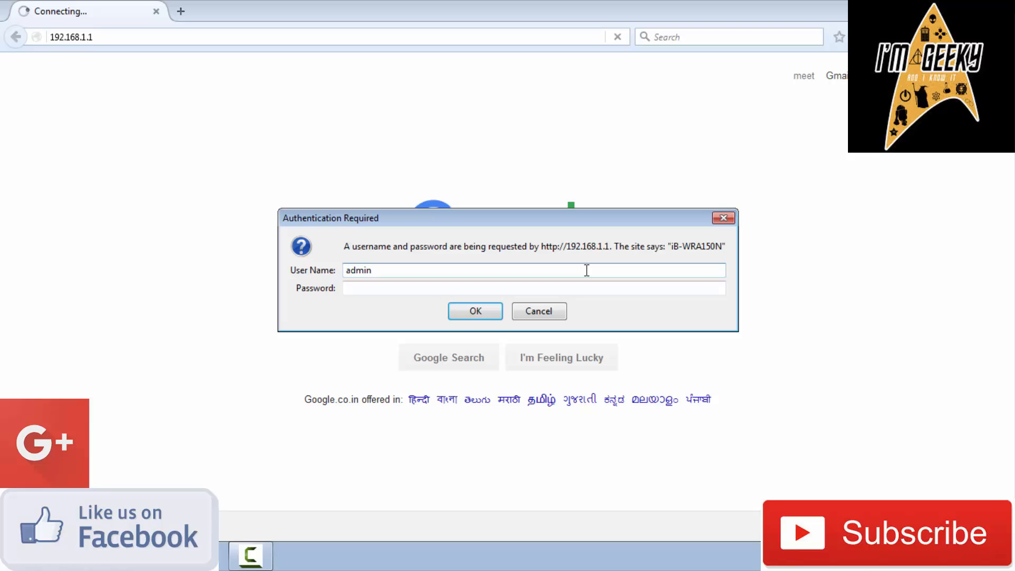
type("•")
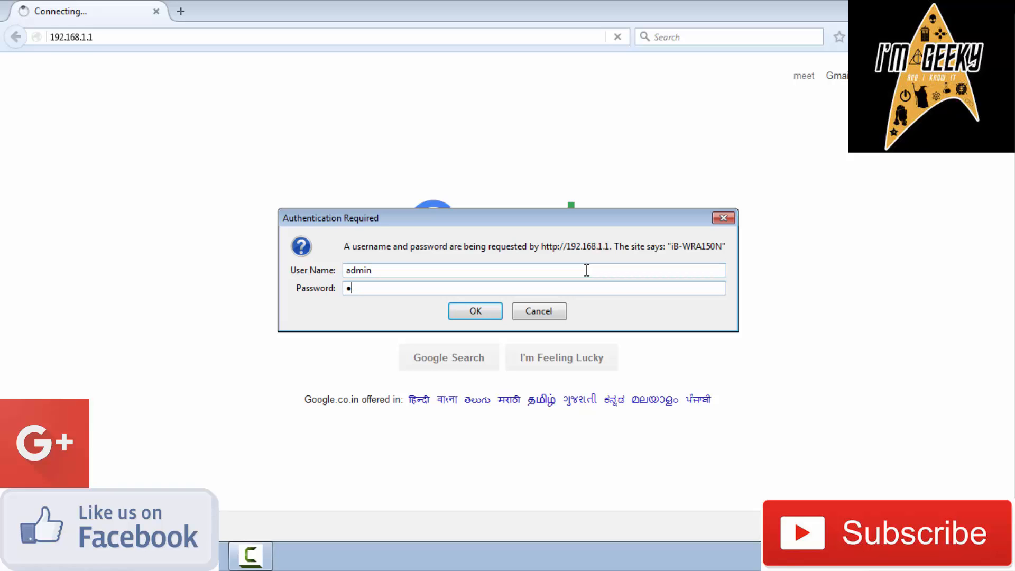
left_click(474, 311)
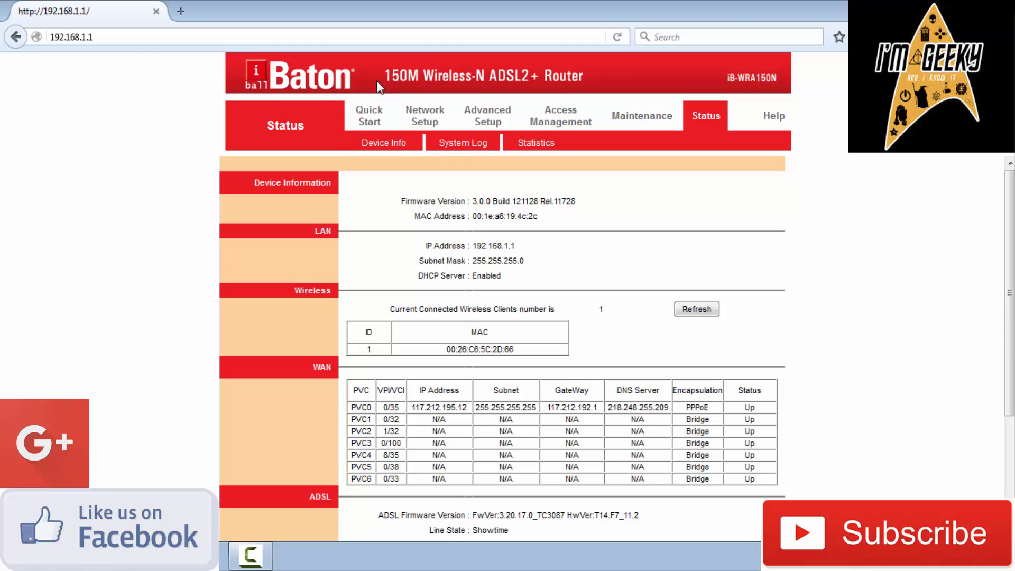
- Review the Network Setup WAN page, scrolling through the PPPoE username and connection settings
left_click(368, 115)
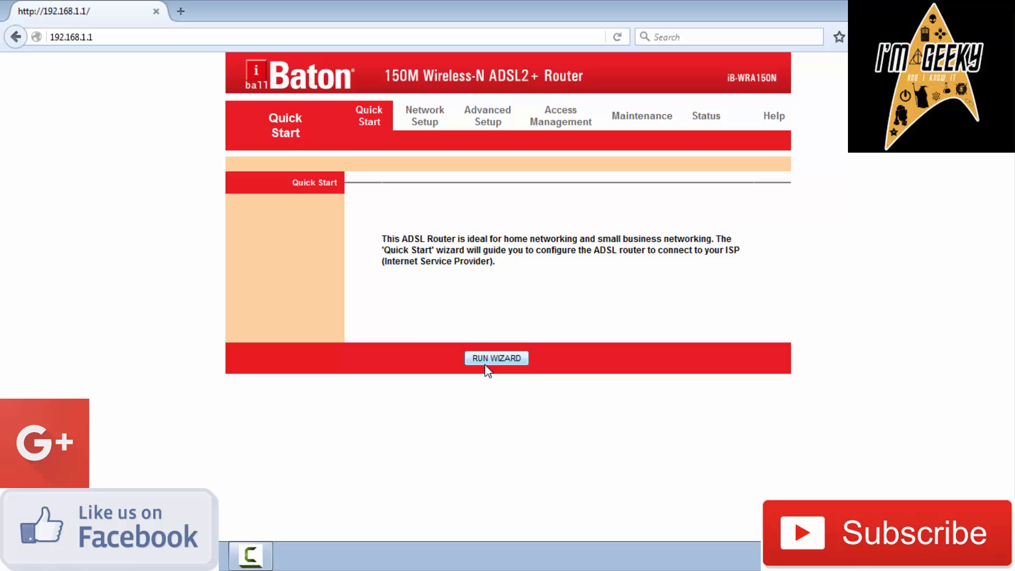
left_click(496, 358)
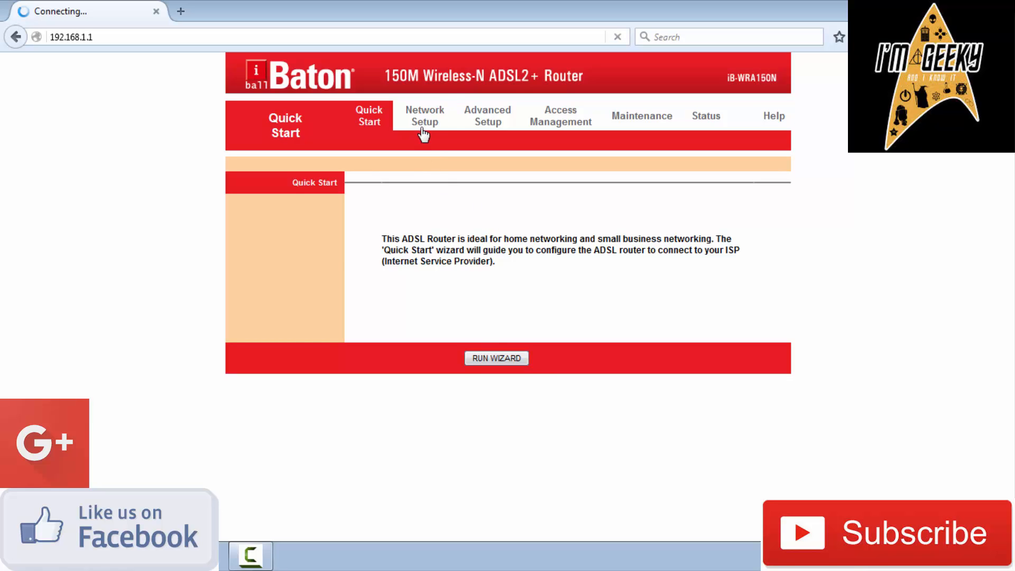
left_click(425, 115)
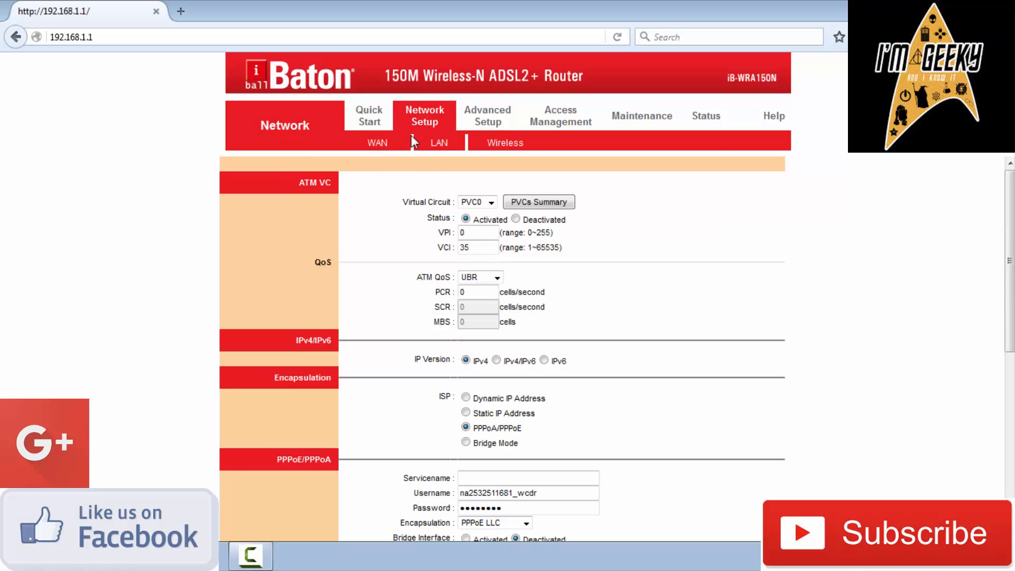
scroll("down", 3)
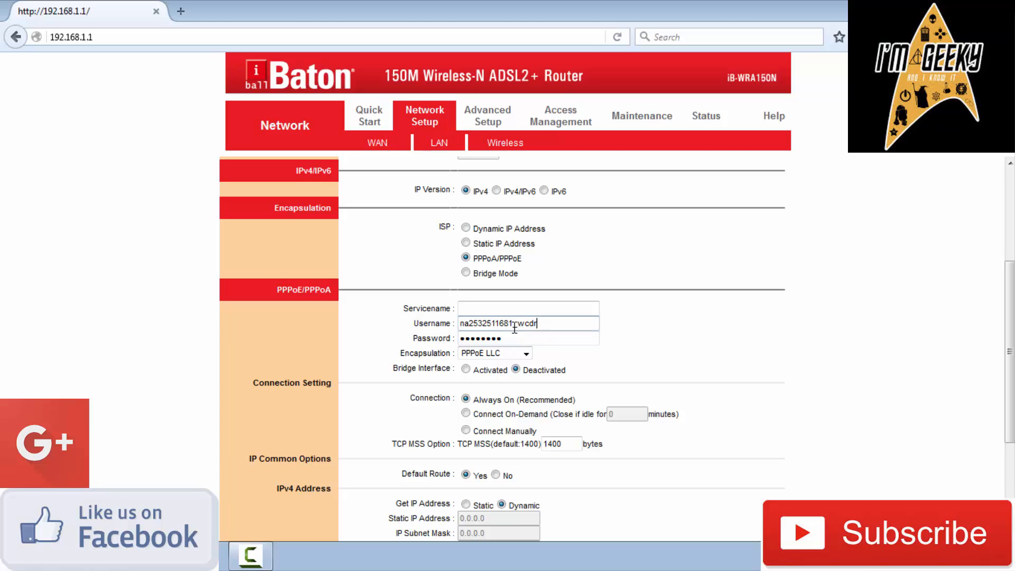
triple_click(529, 323)
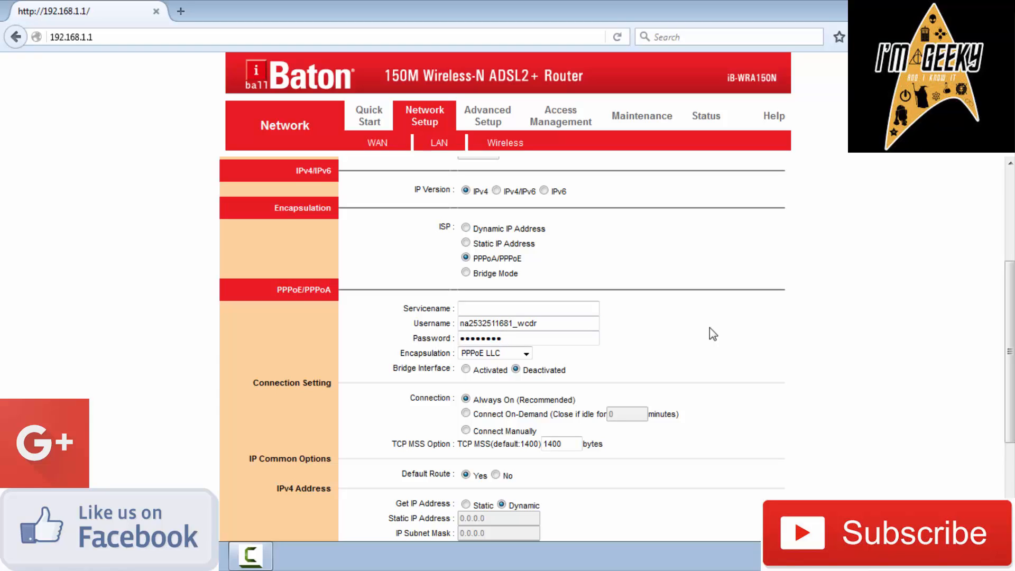
mouse_move(668, 350)
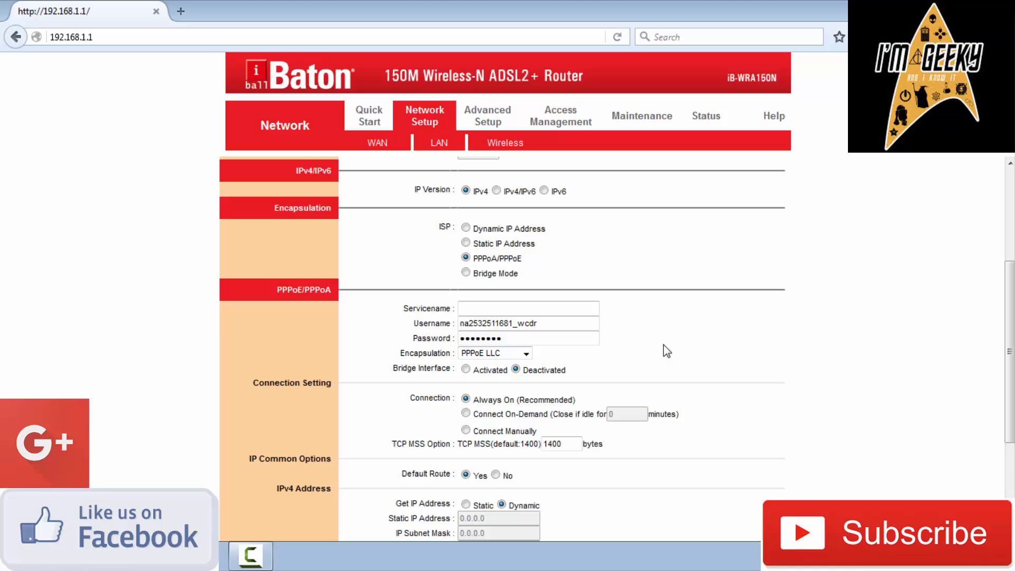
scroll("down", 3)
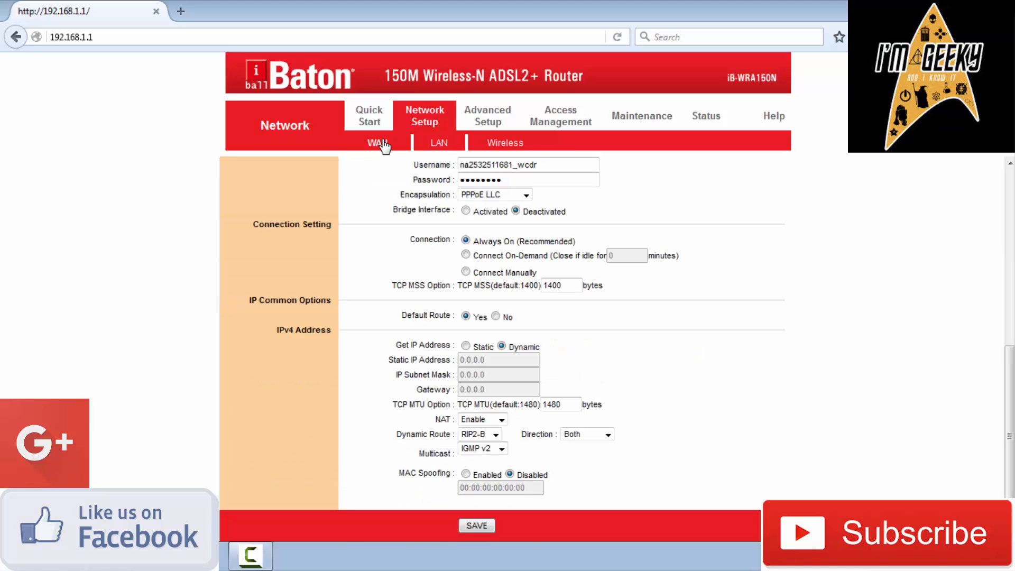
- Switch to the Wireless sub-page showing the access point settings
left_click(504, 143)
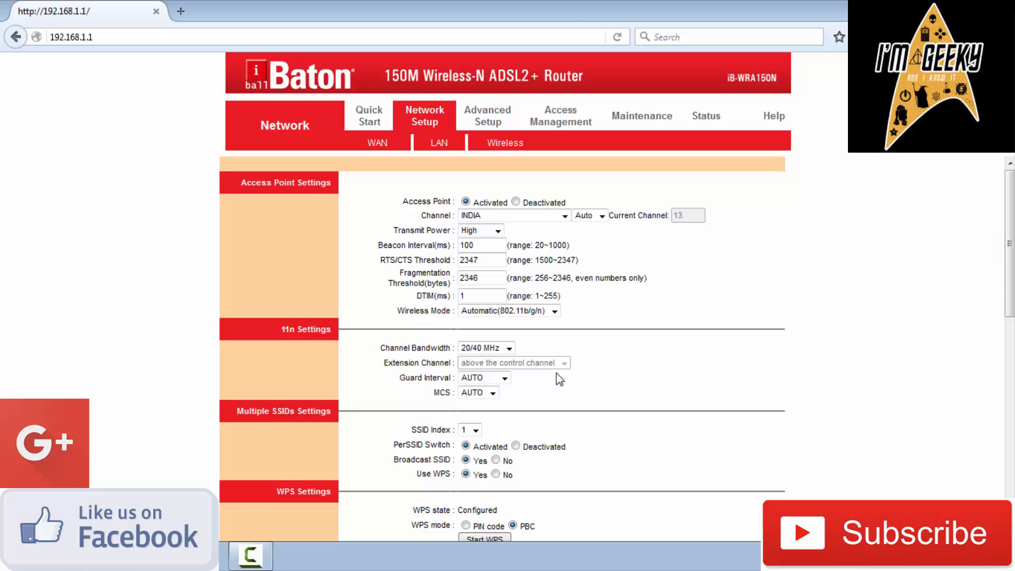
- Scroll through WDS and MAC filter options, leaving authentication at WPA-PSK/WPA2-PSK
scroll("down", 3)
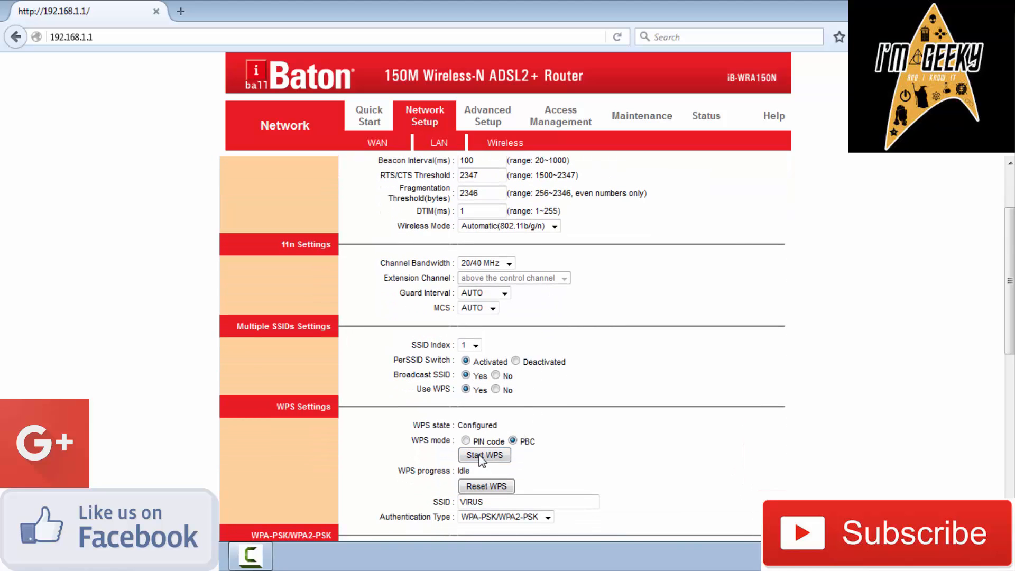
mouse_move(560, 420)
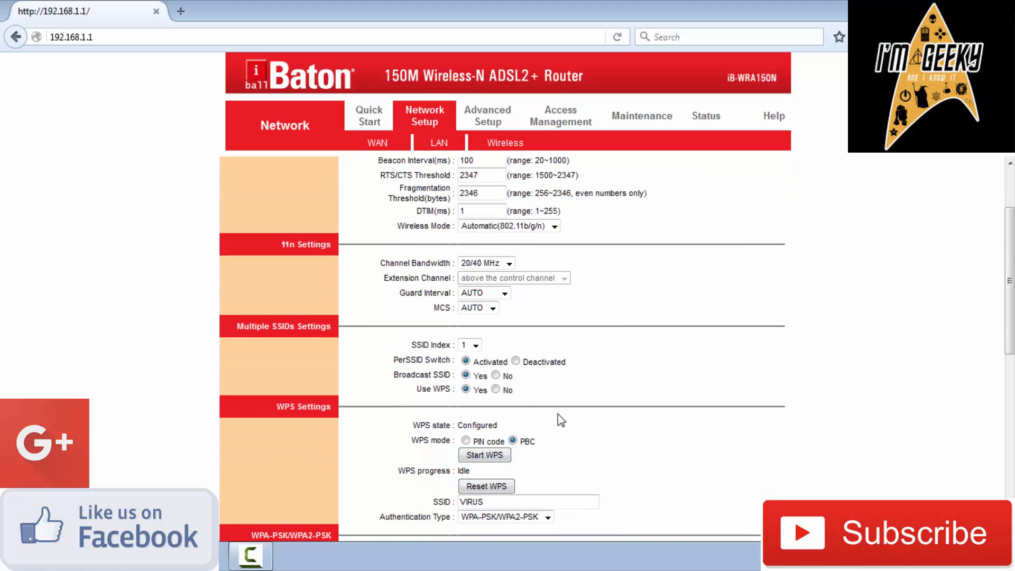
scroll("down", 3)
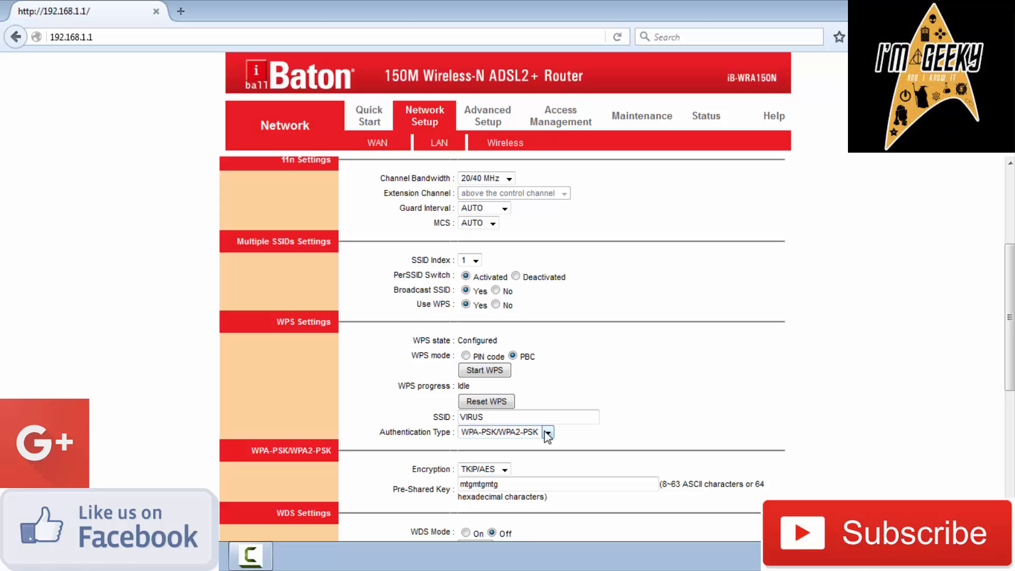
left_click(548, 431)
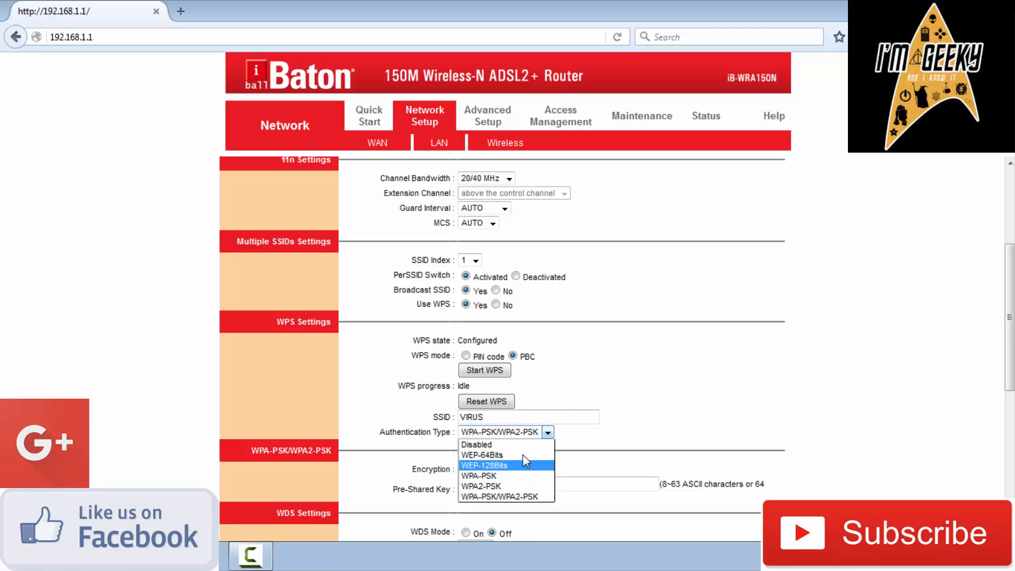
mouse_move(506, 497)
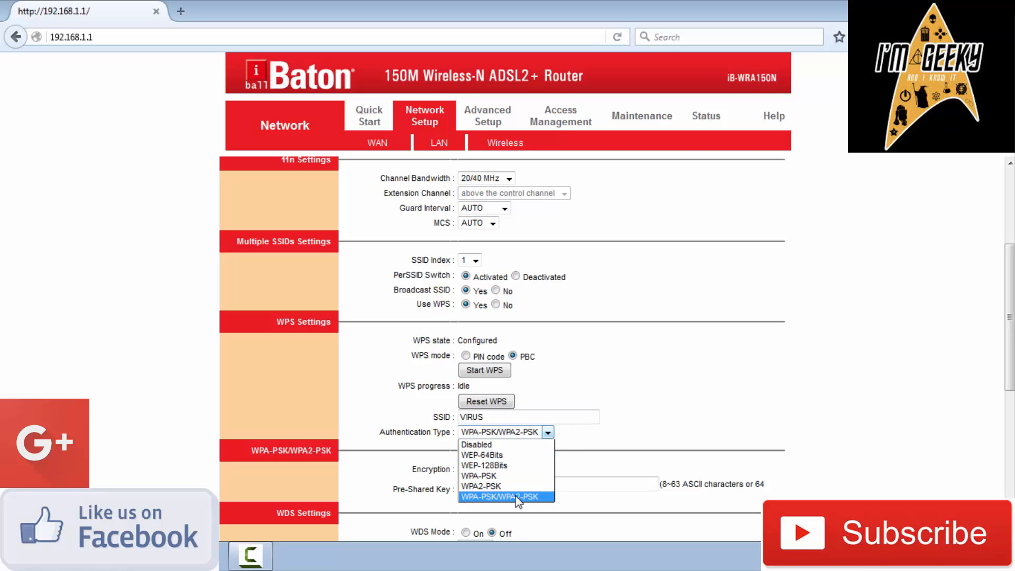
mouse_move(505, 487)
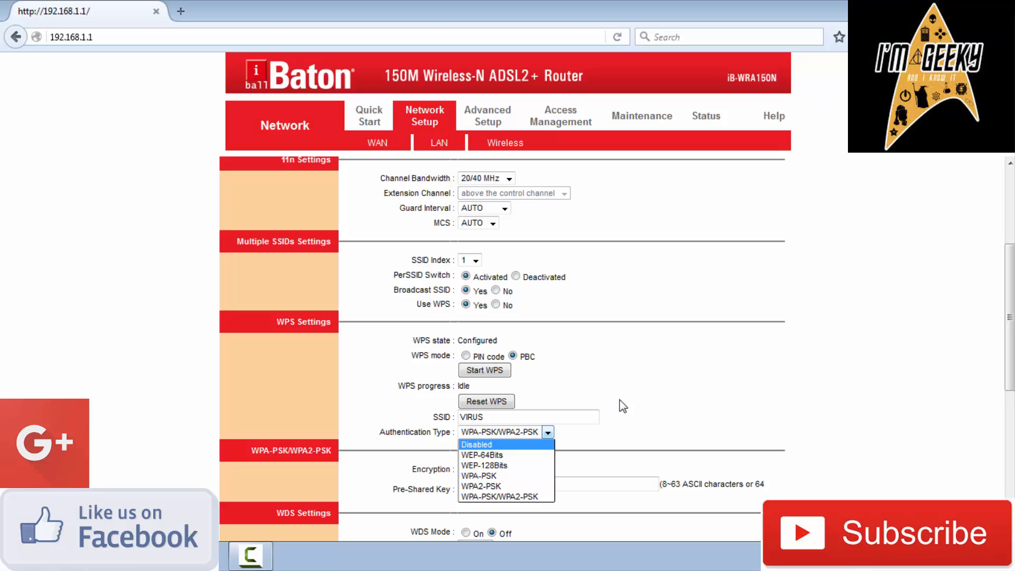
left_click(506, 497)
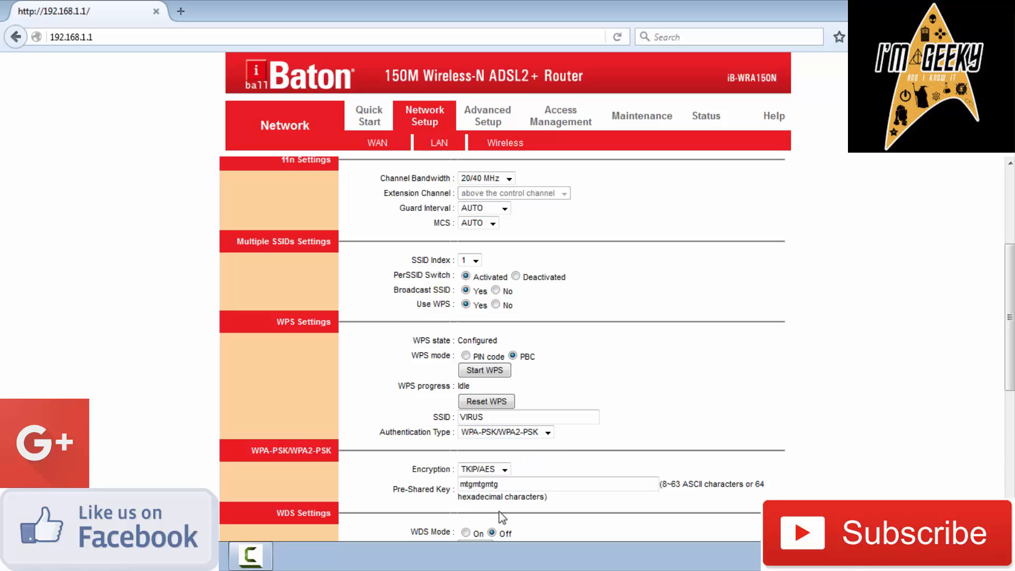
scroll("down", 3)
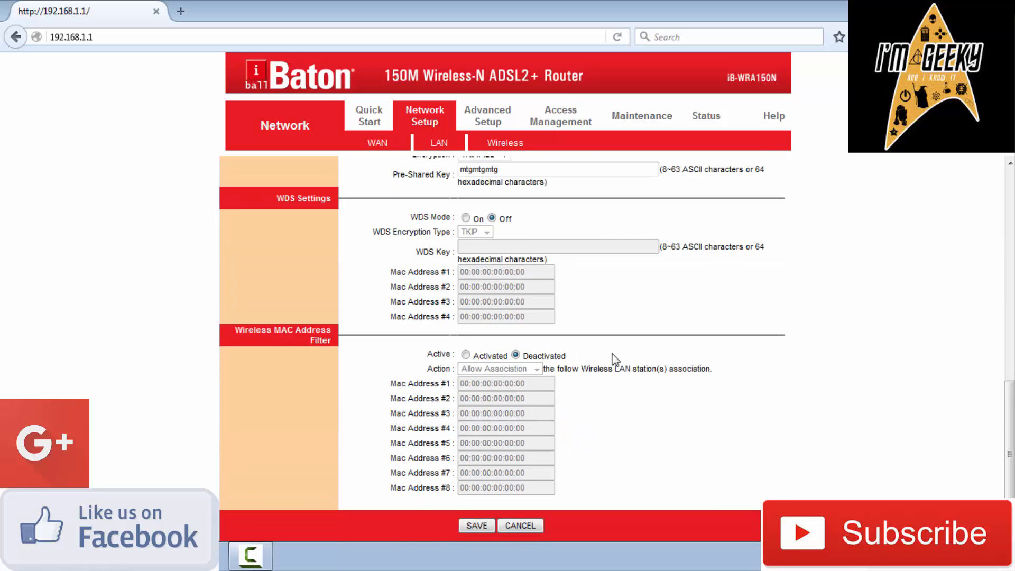
- Move to Advanced Setup to show the firewall and SPI settings
left_click(488, 116)
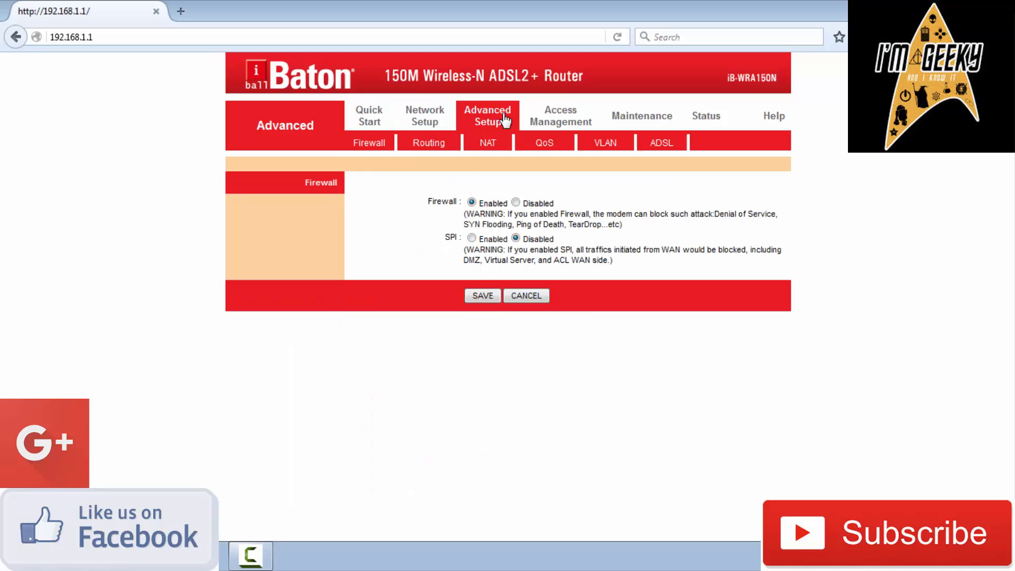
mouse_move(559, 125)
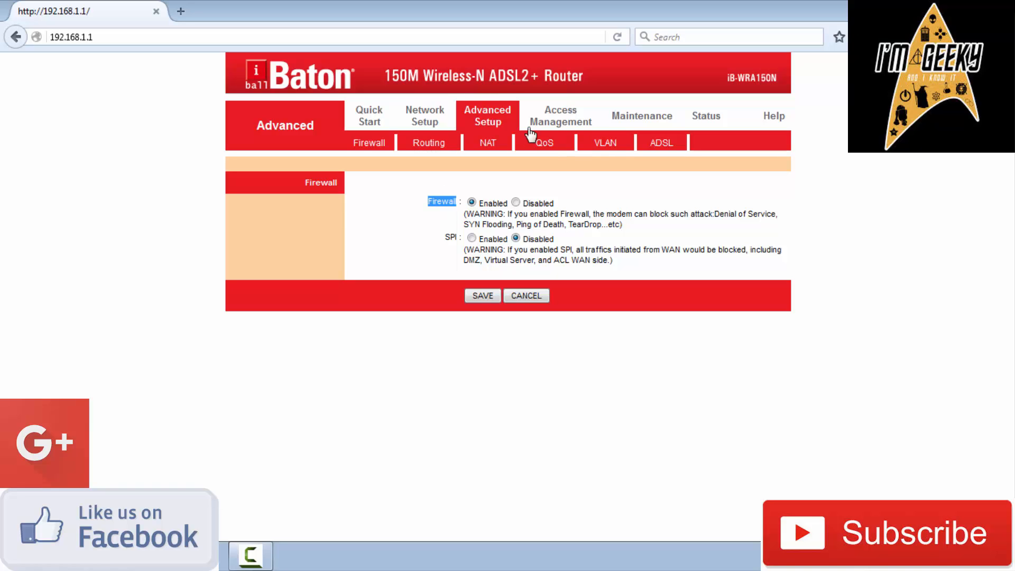
- View the Access Management ACL rule, then the Maintenance administrator password form
left_click(560, 115)
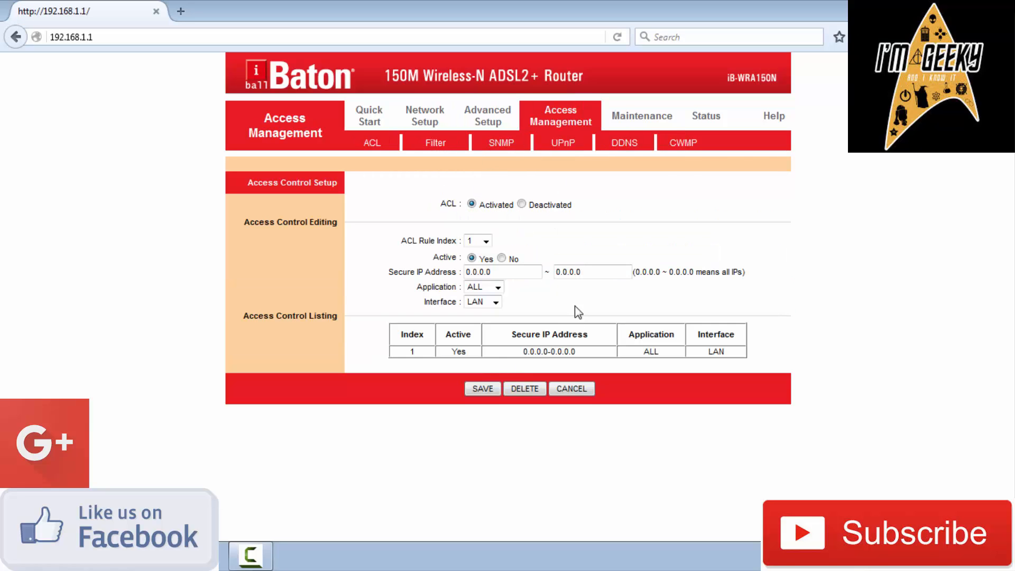
mouse_move(508, 342)
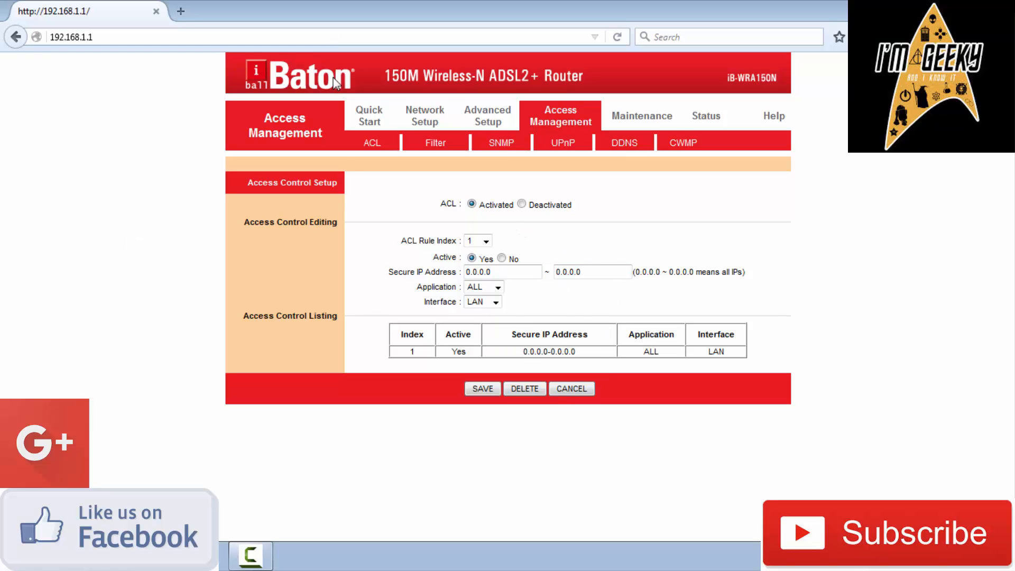
mouse_move(596, 364)
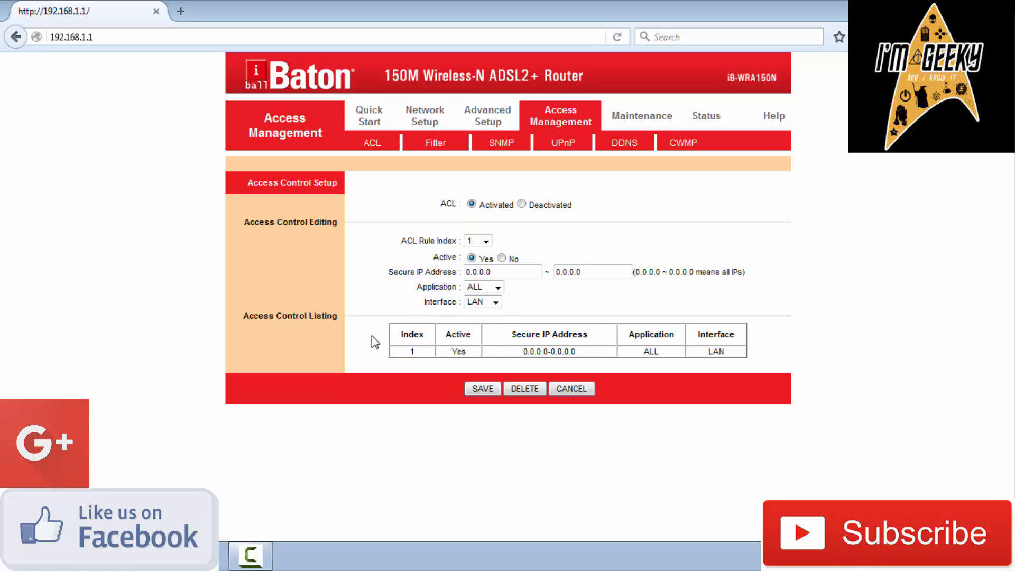
mouse_move(599, 330)
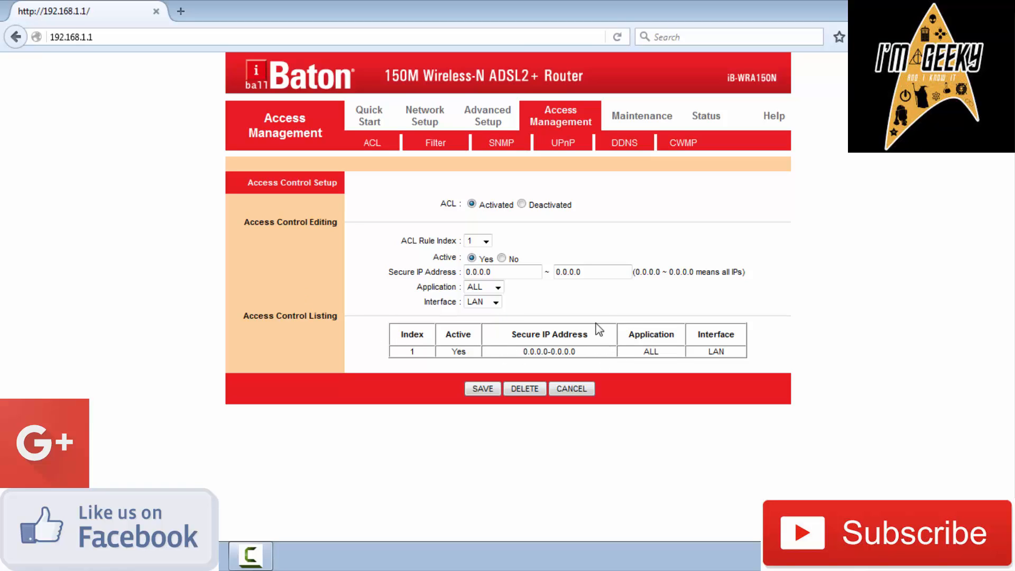
mouse_move(576, 331)
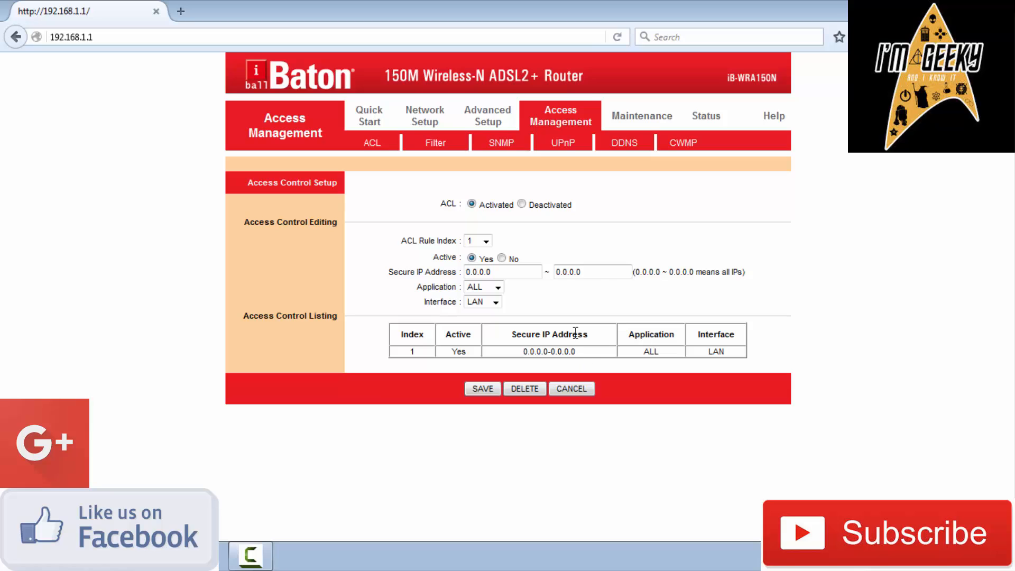
left_click(642, 115)
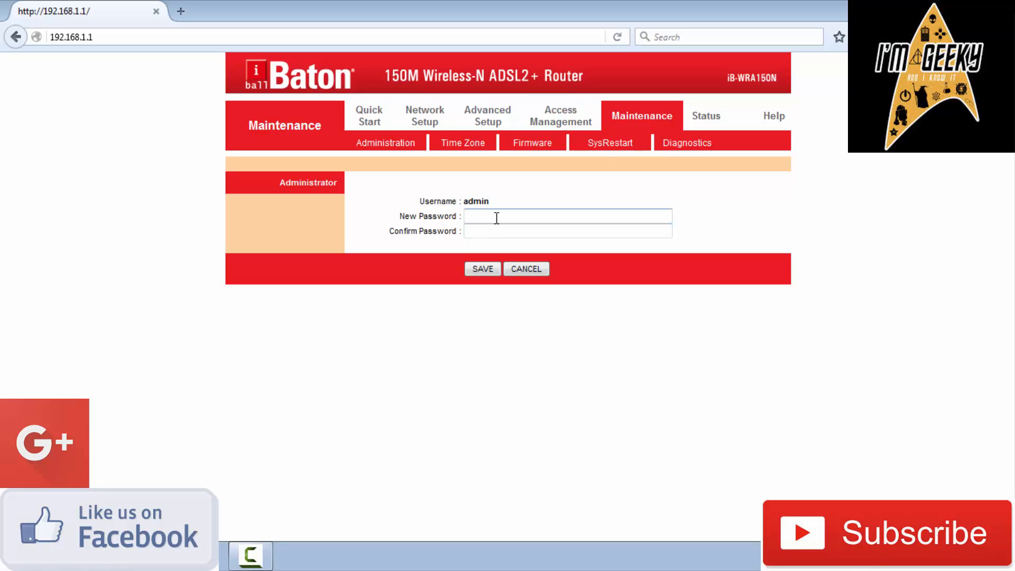
- Step through Time Zone, Firmware and SysRestart pages, ending on Status device info
left_click(482, 269)
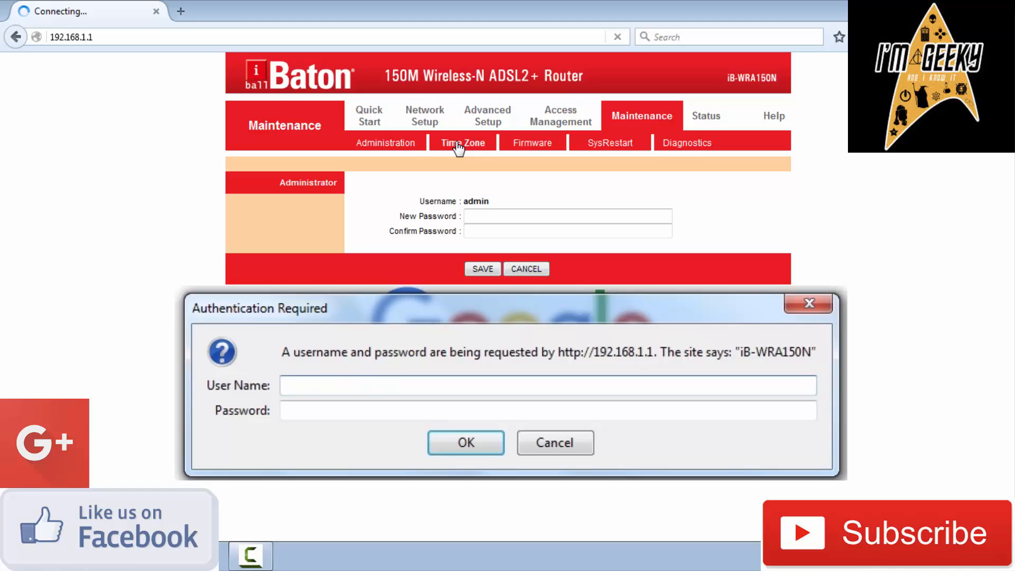
left_click(532, 143)
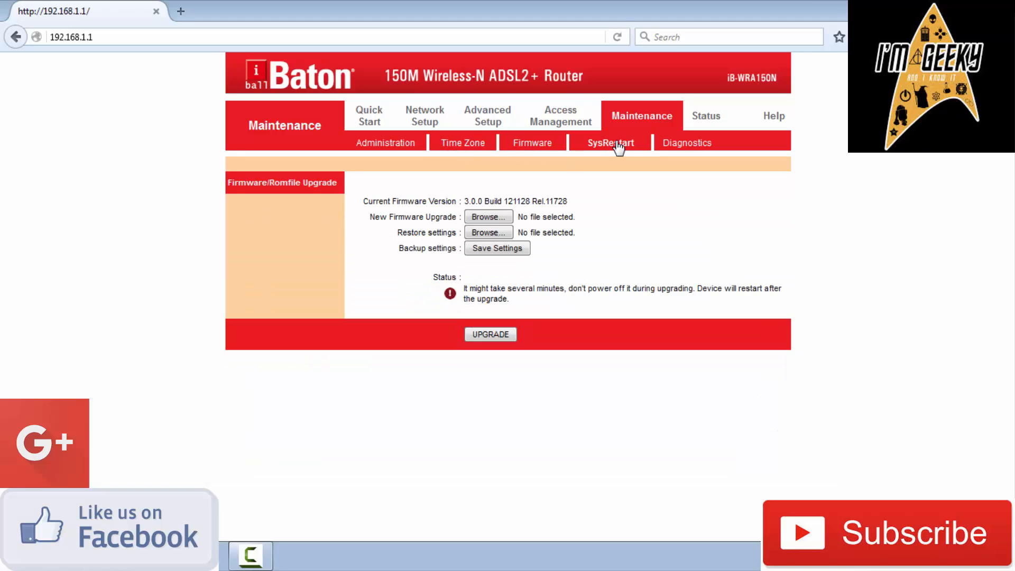
left_click(610, 142)
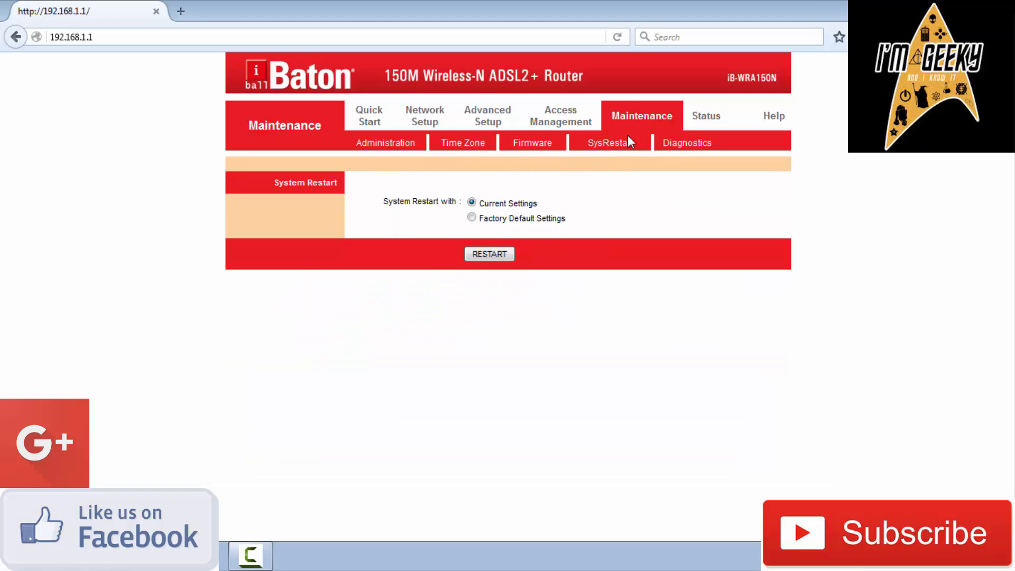
mouse_move(609, 148)
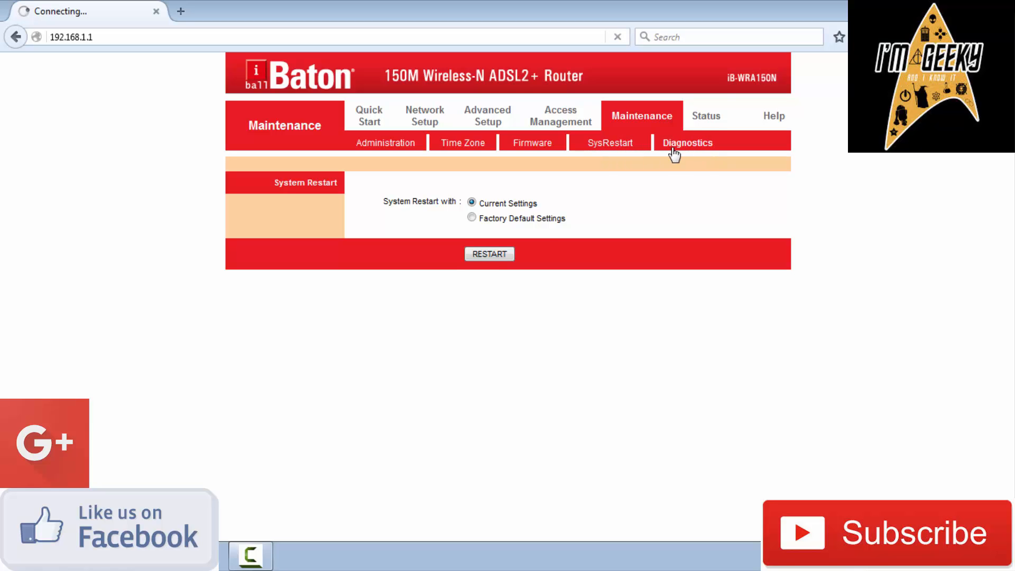
left_click(706, 115)
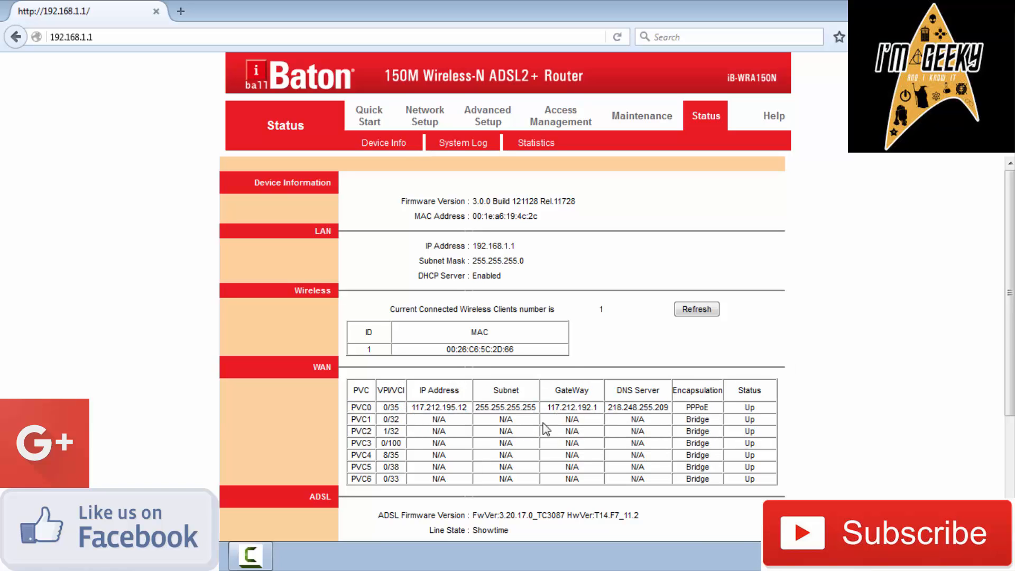
- Revisit the WAN, Wireless and Firewall pages, finishing on the Quick Start wizard
left_click(424, 116)
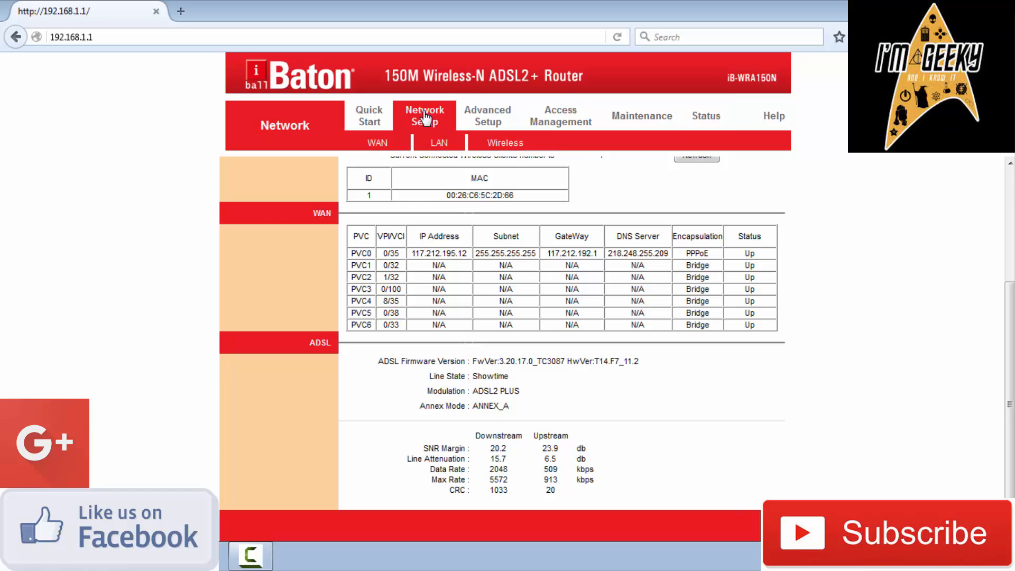
left_click(377, 143)
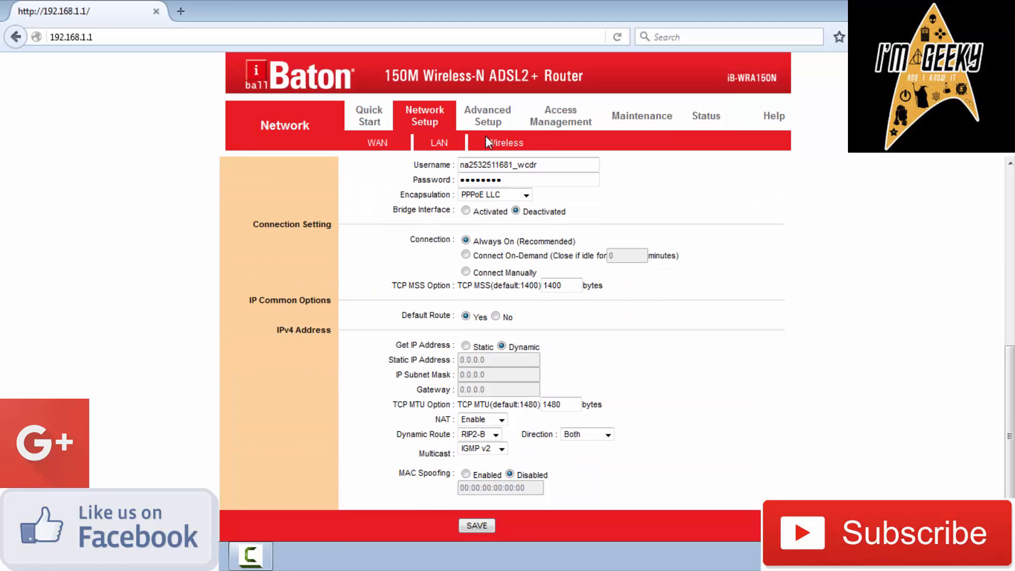
left_click(504, 143)
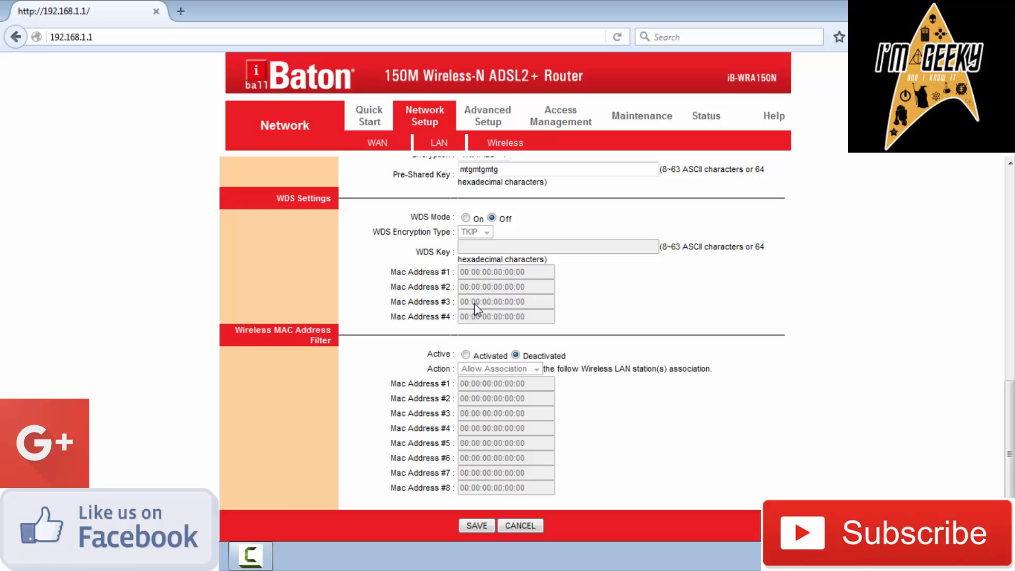
mouse_move(522, 424)
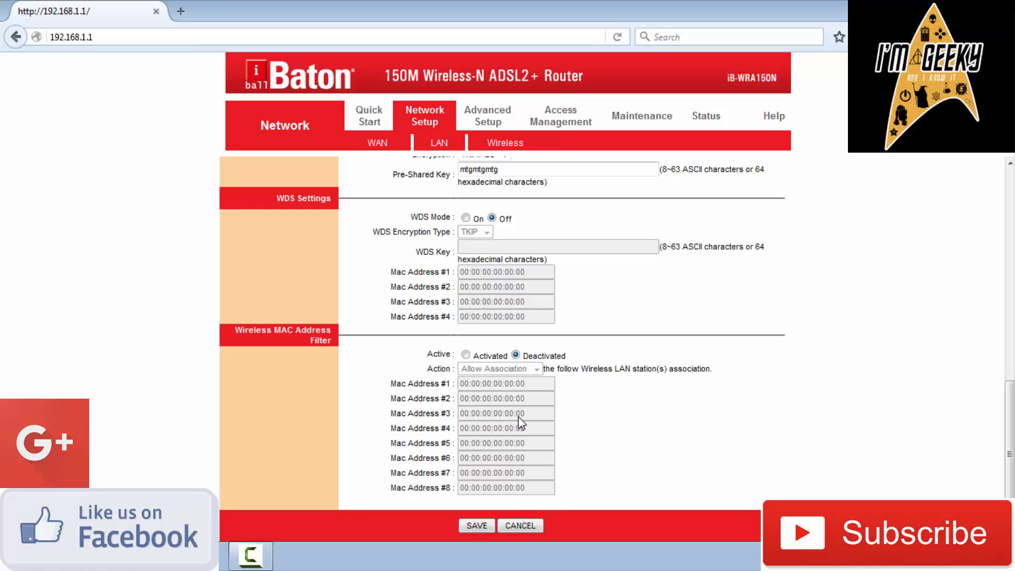
mouse_move(637, 114)
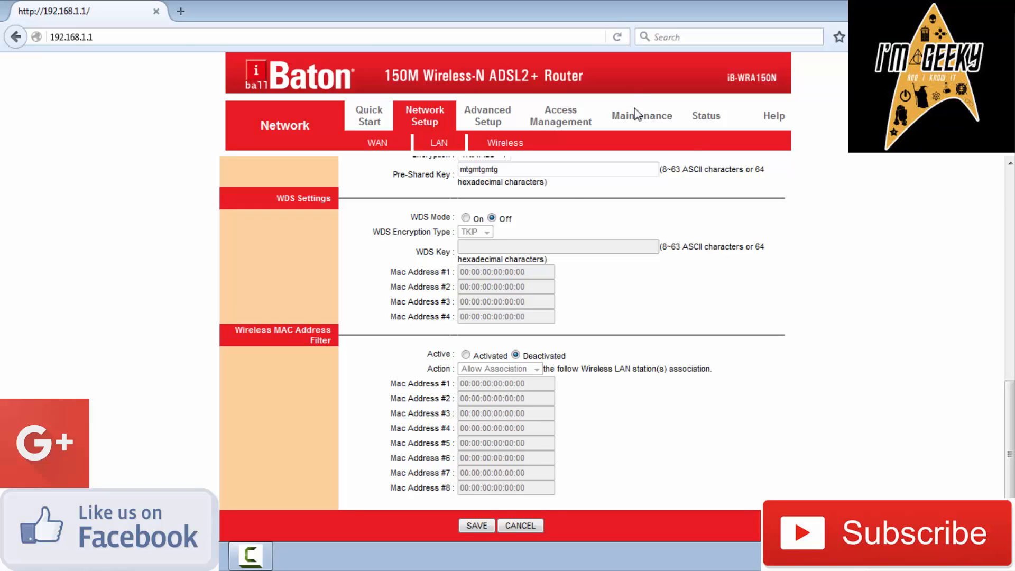
scroll("up", 3)
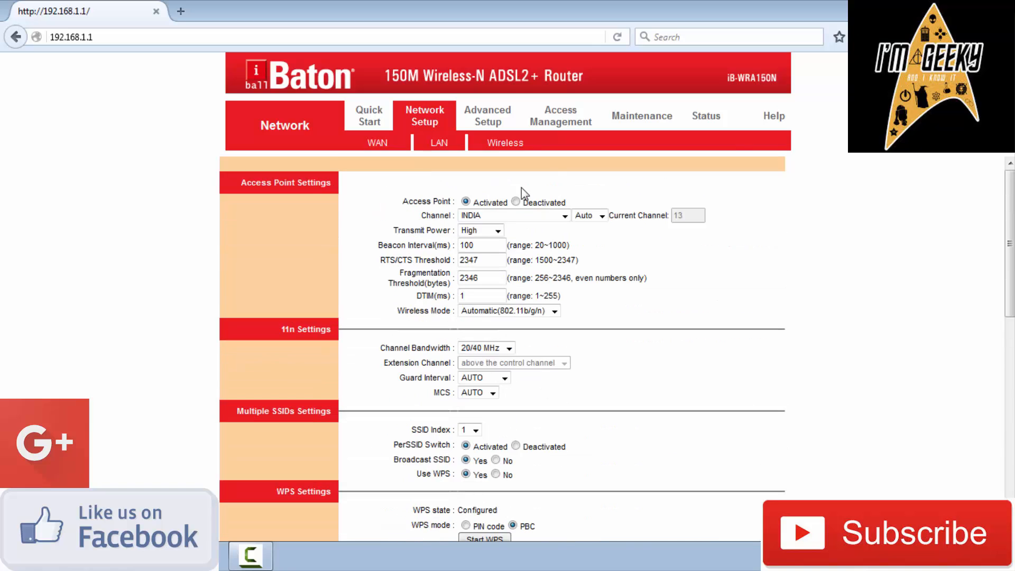
left_click(487, 115)
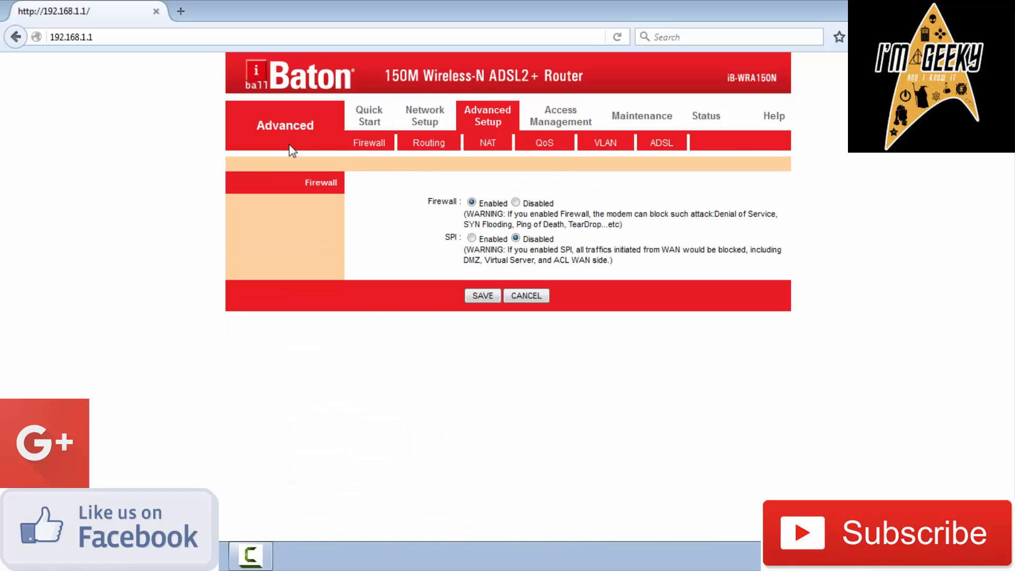
left_click(368, 115)
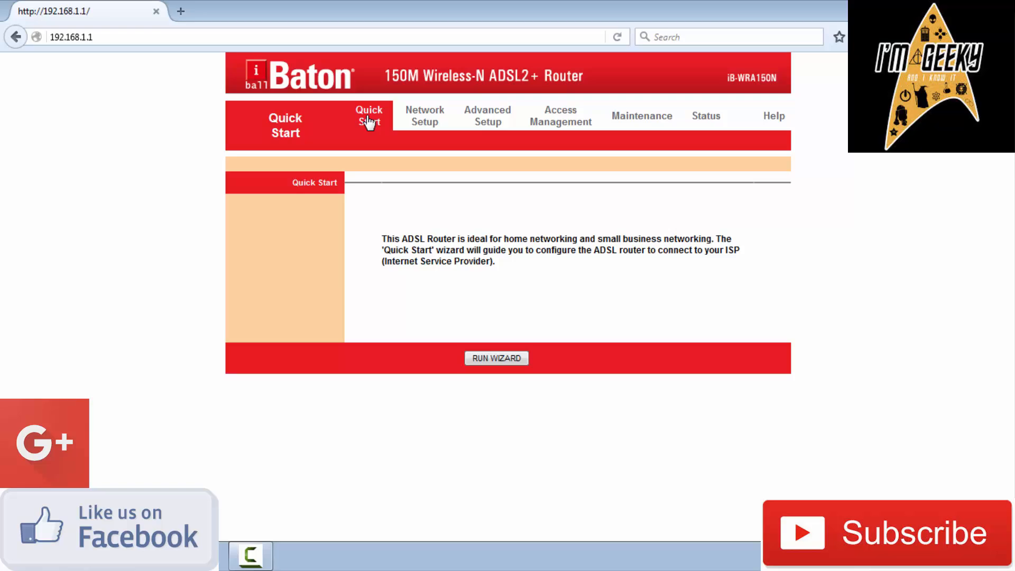